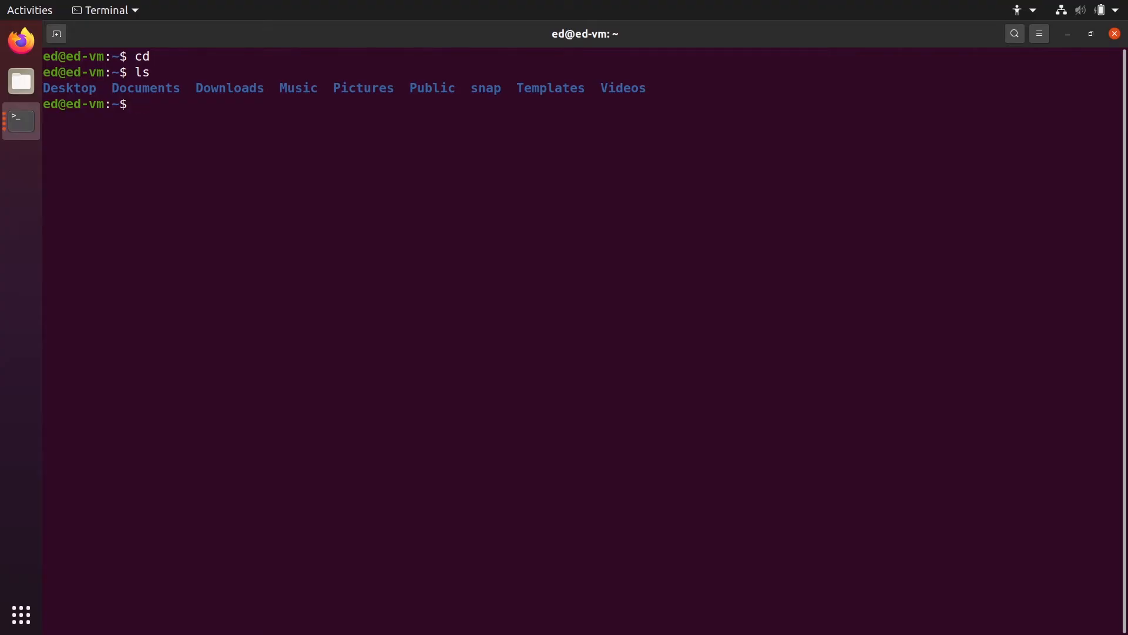
Create the catkin_ws folder in the home directory and move into it.
{"action": "type", "text": "mk"}
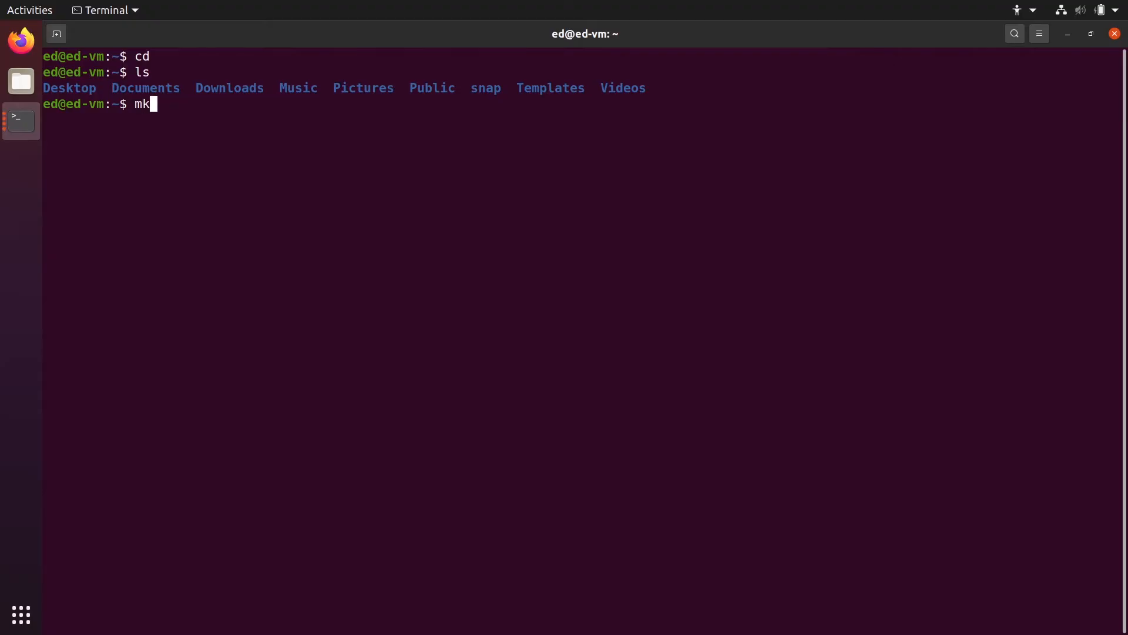
{"action": "type", "text": "dir"}
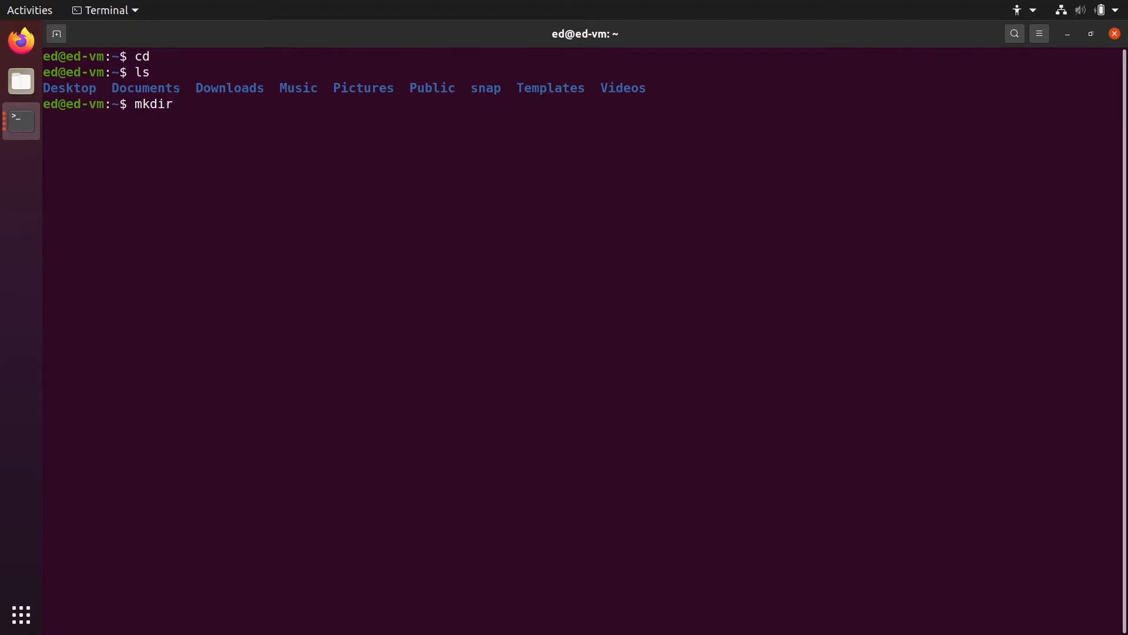
{"action": "type", "text": "\" \""}
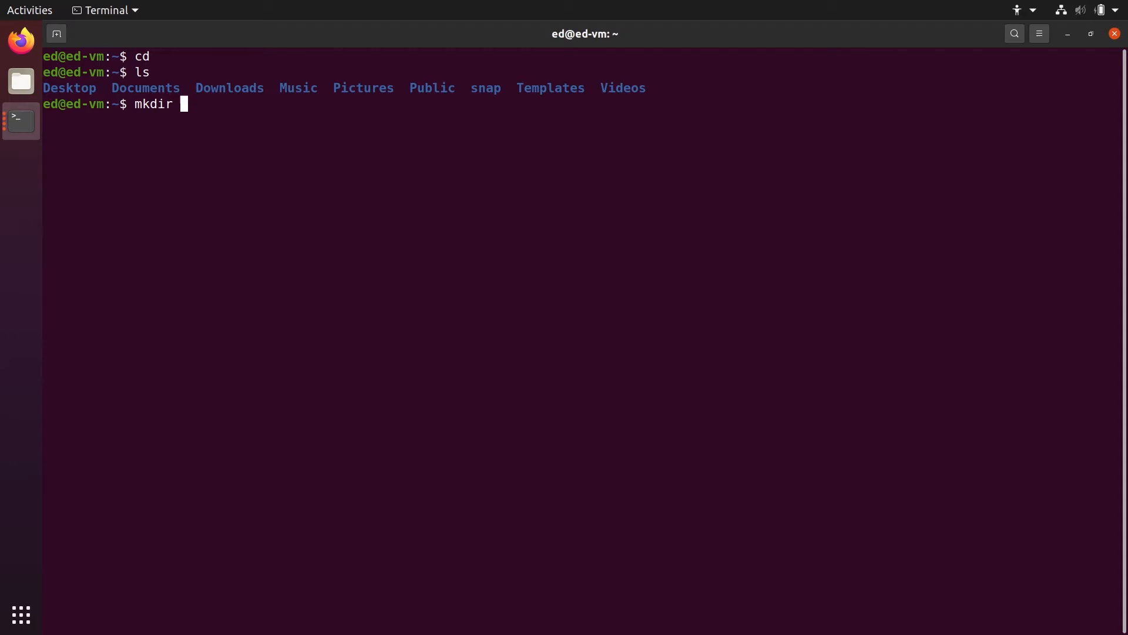
{"action": "type", "text": "catkin"}
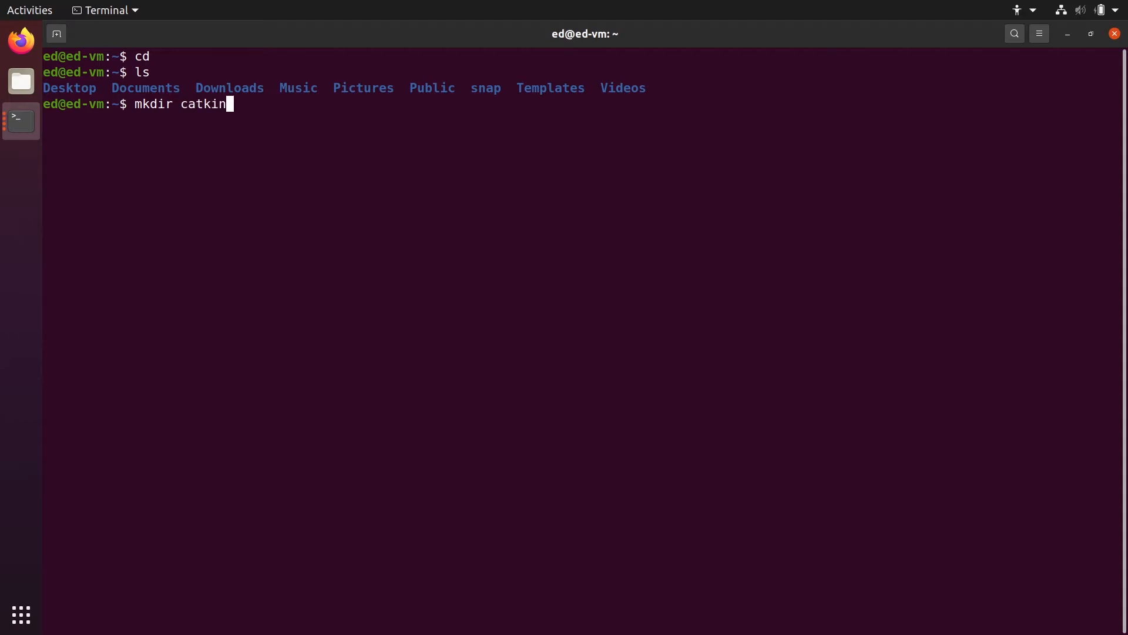
{"action": "type", "text": "_ws"}
{"action": "type", "text": "cd"}
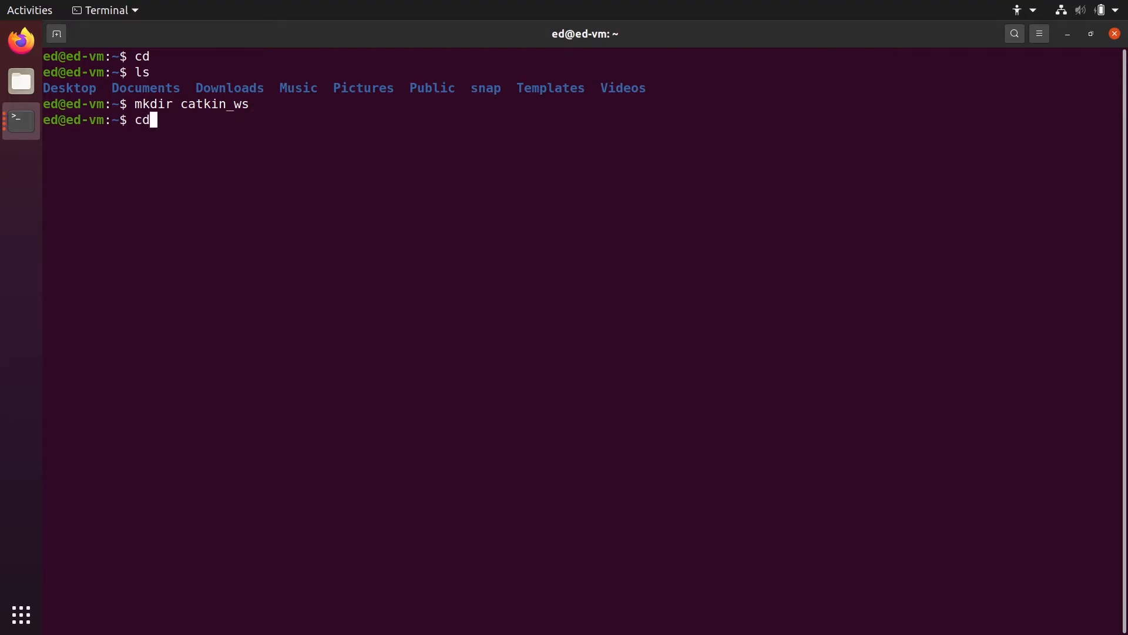
{"action": "type", "text": "catkin_ws/"}
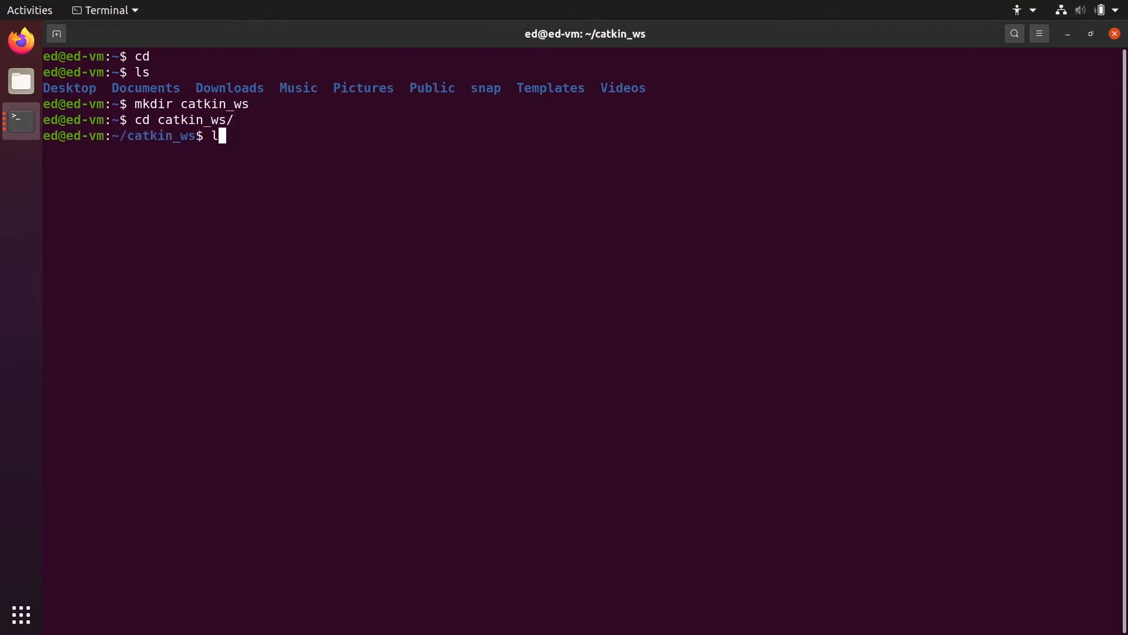
Create a src folder inside catkin_ws and list it to confirm.
{"action": "type", "text": "mkdir src"}
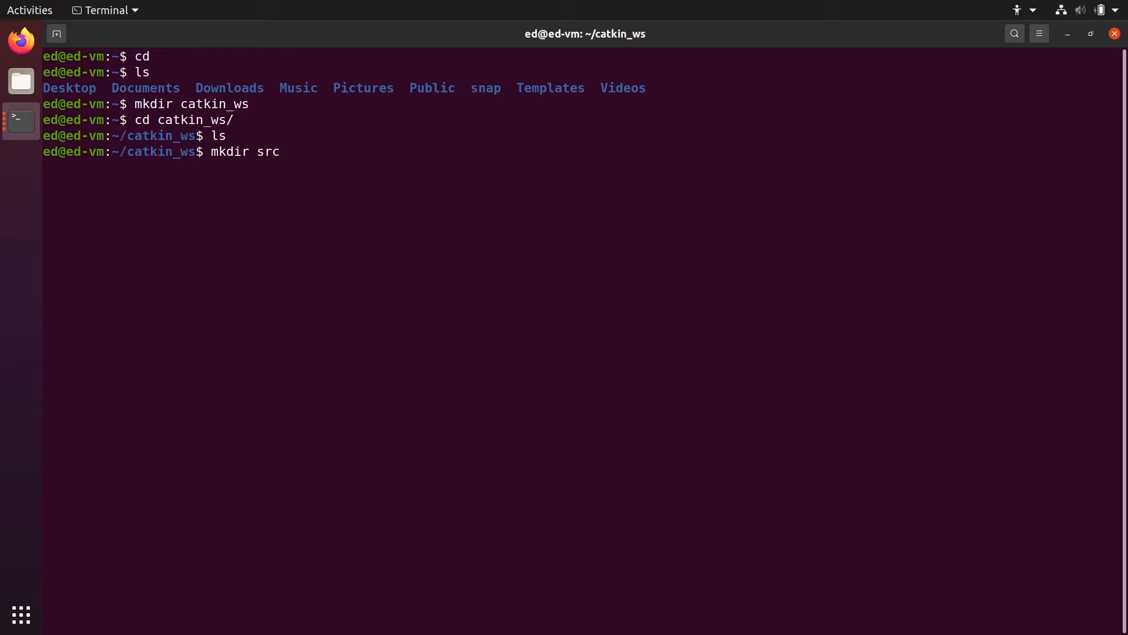
{"action": "key", "text": "Return"}
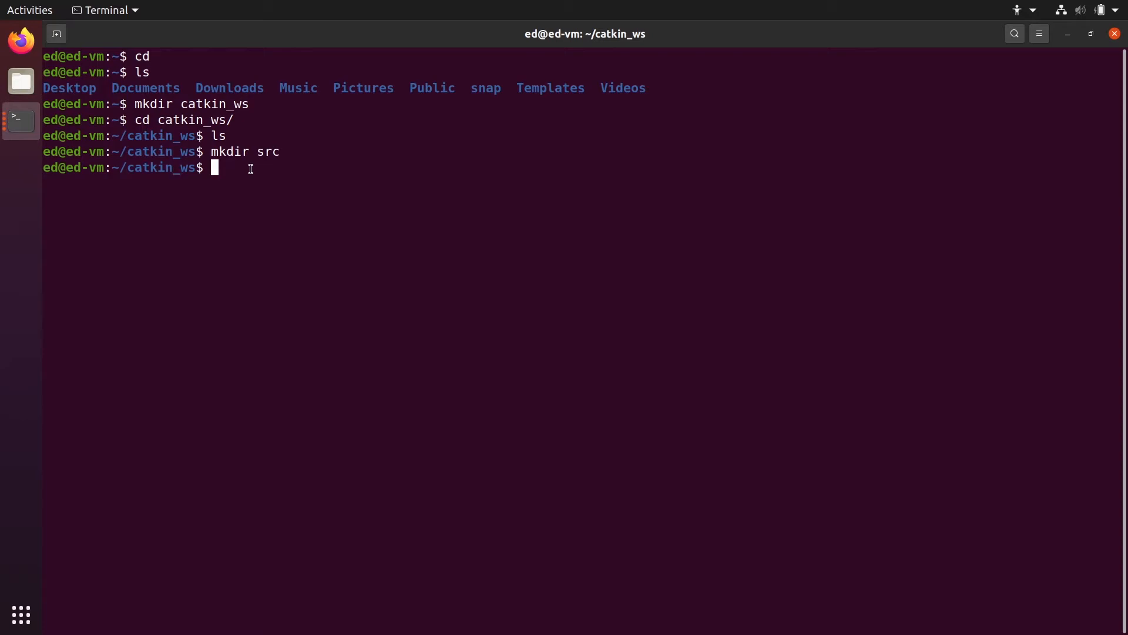
{"action": "type", "text": "ls"}
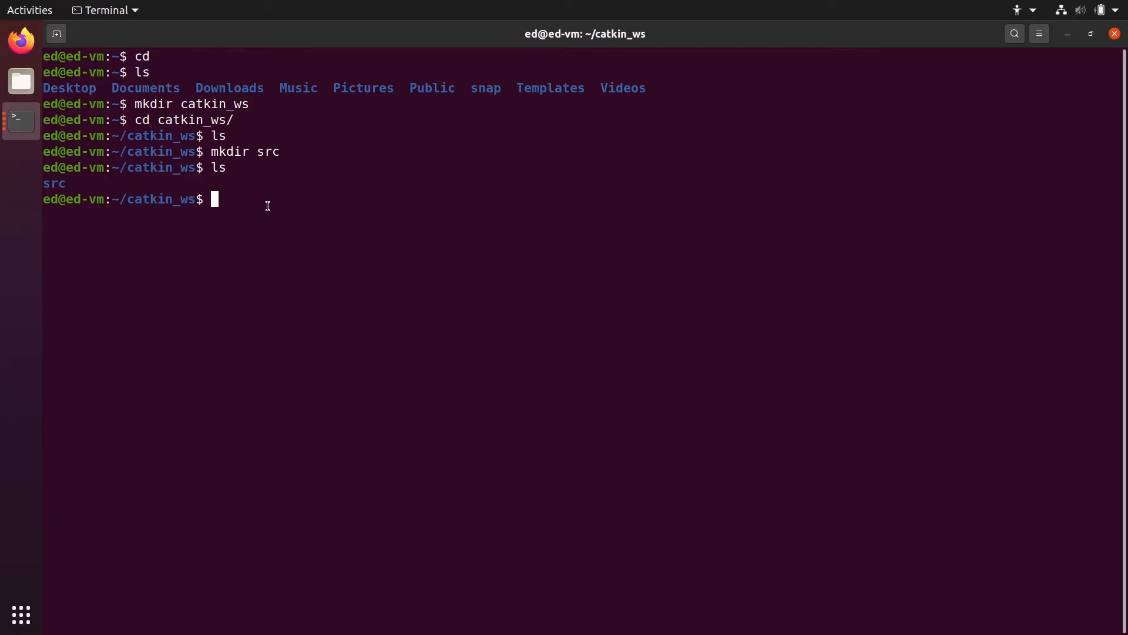
Run catkin_make inside catkin_ws for the first build, then clear the terminal.
{"action": "type", "text": "catk"}
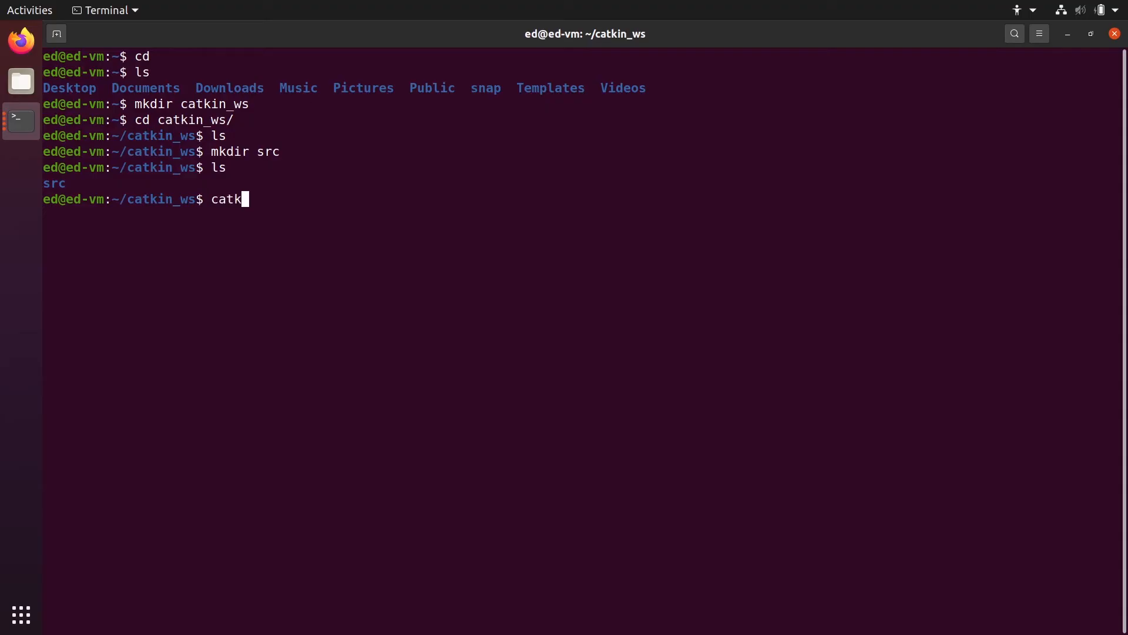
{"action": "type", "text": "in_make"}
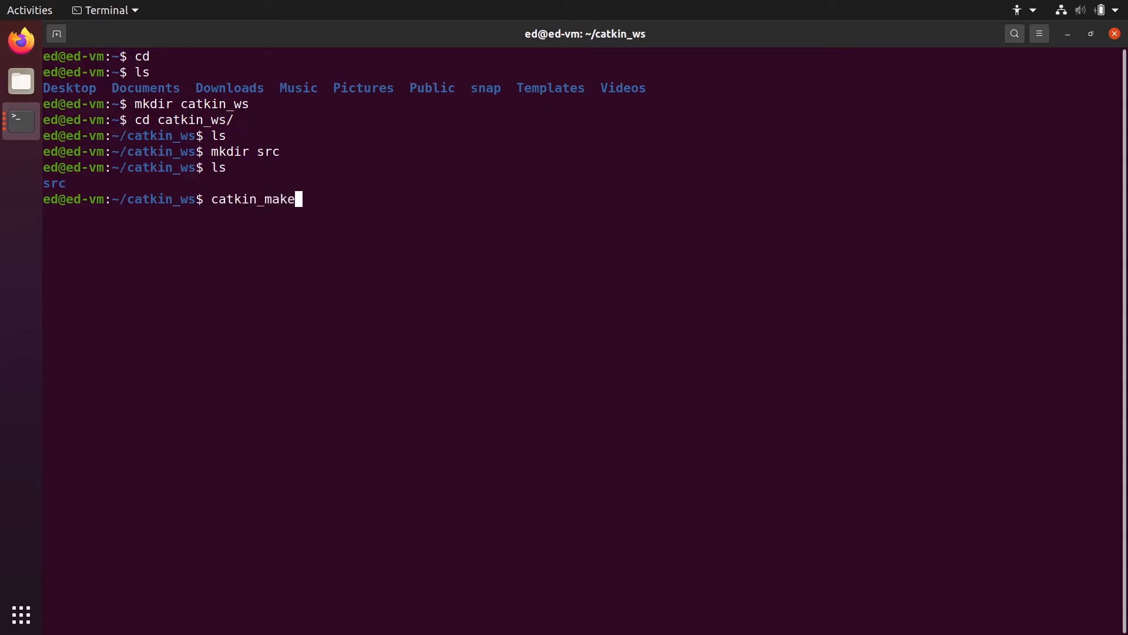
{"action": "double_click", "coordinate": [185, 200]}
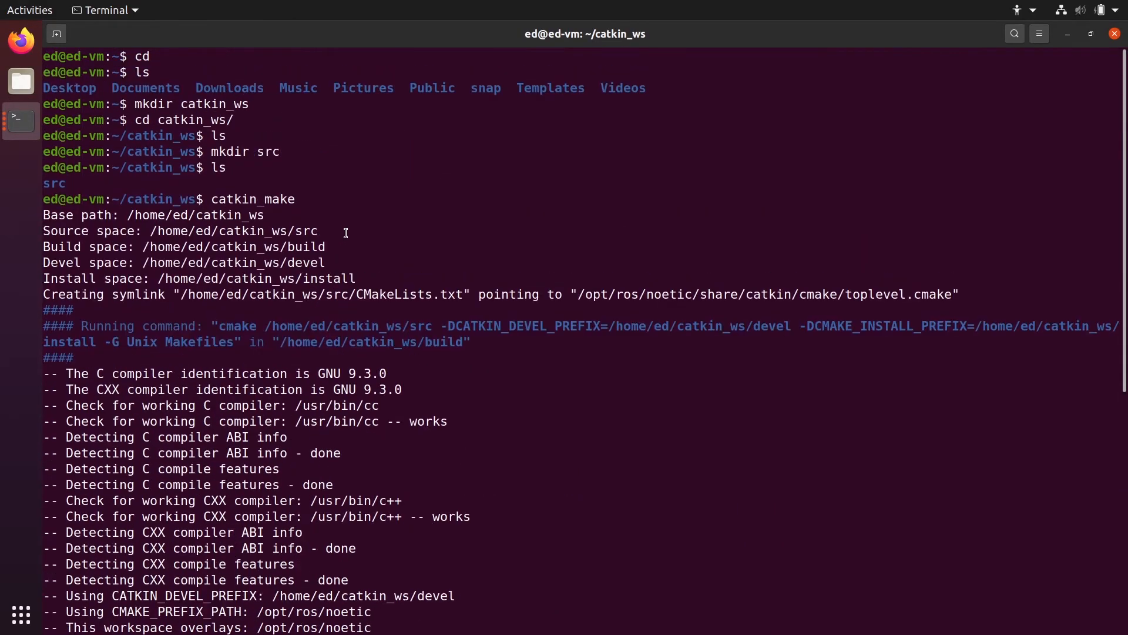
{"action": "scroll", "scroll_direction": "down", "scroll_amount": 3}
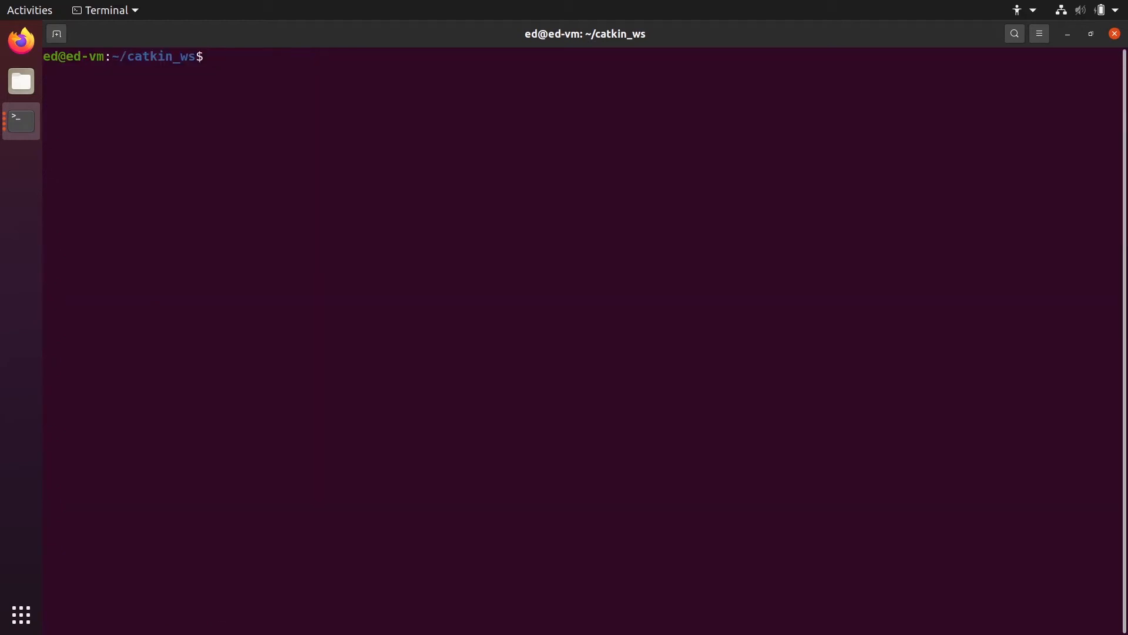
List catkin_ws showing build, devel and src, and rerun catkin_make.
{"action": "type", "text": "ls"}
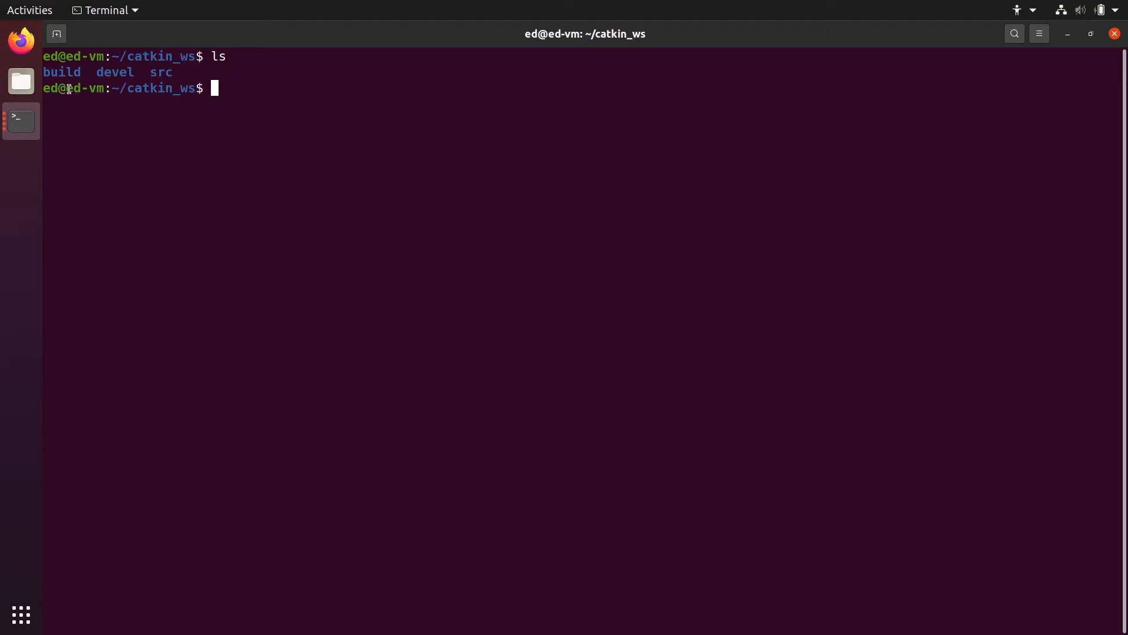
{"action": "double_click", "coordinate": [61, 72]}
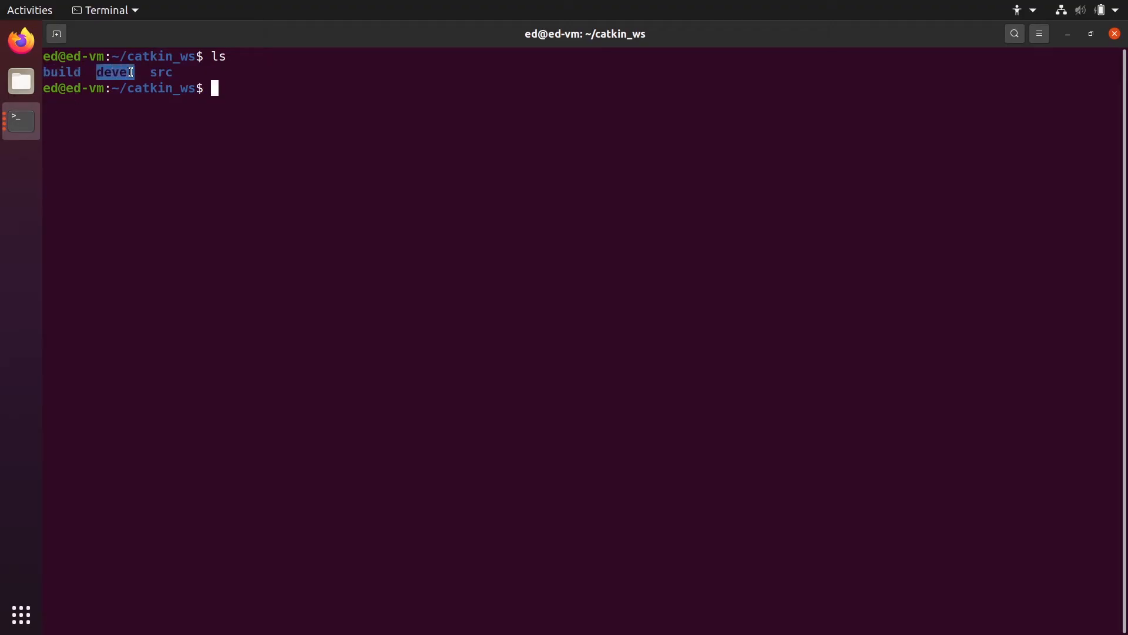
{"action": "type", "text": "catkin_make"}
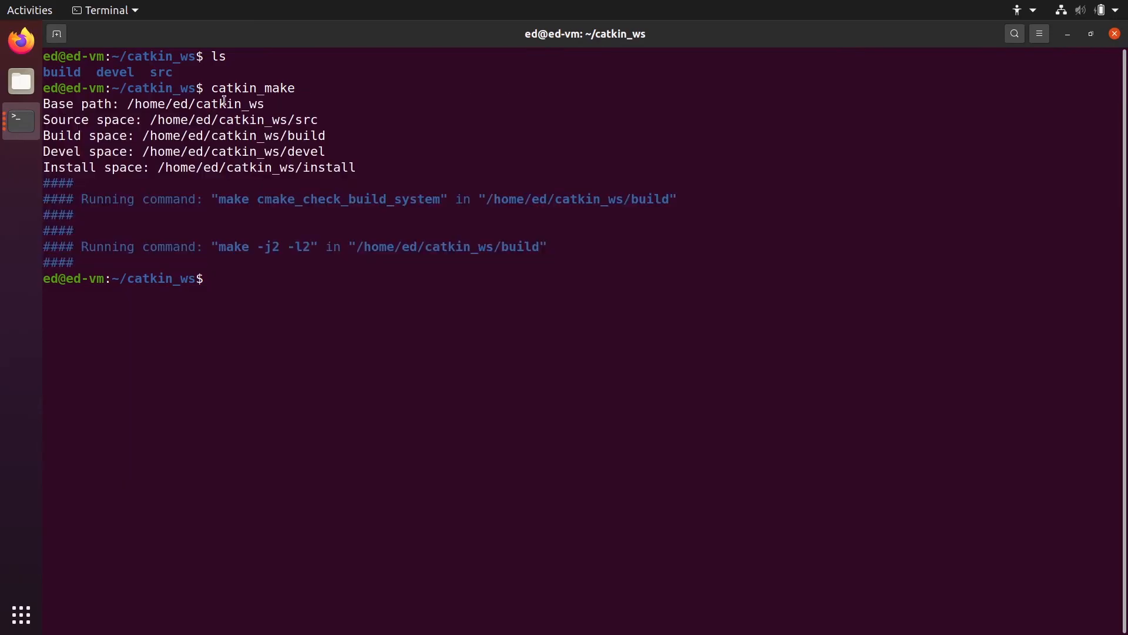
Highlight the folder names in the catkin_ws listing to review the build result.
{"action": "double_click", "coordinate": [160, 71]}
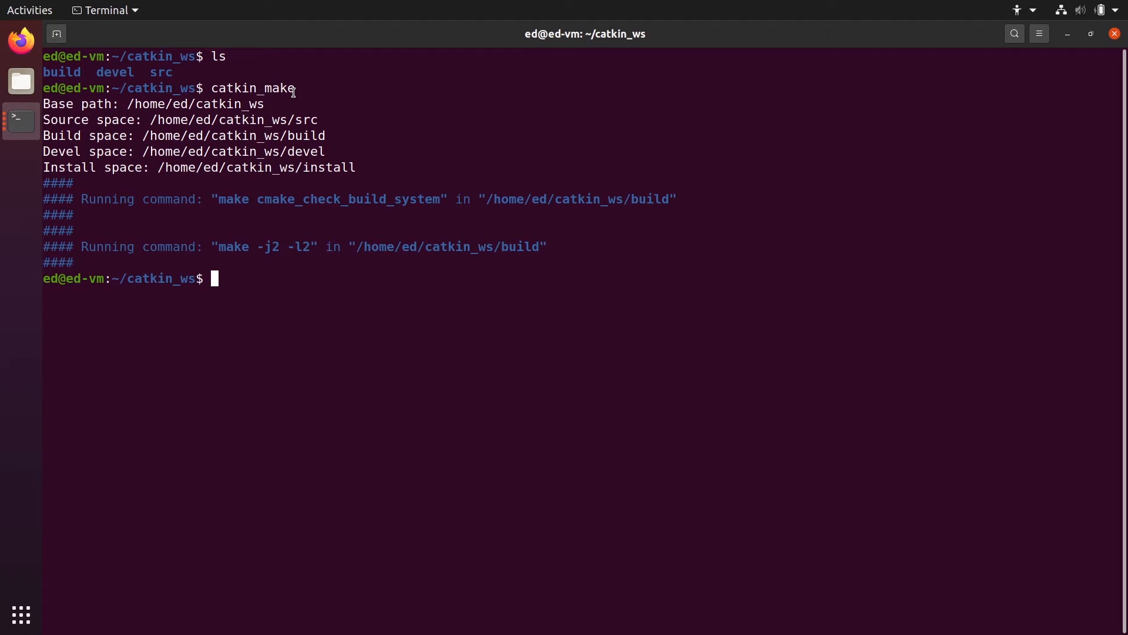
{"action": "mouse_move", "coordinate": [45, 72]}
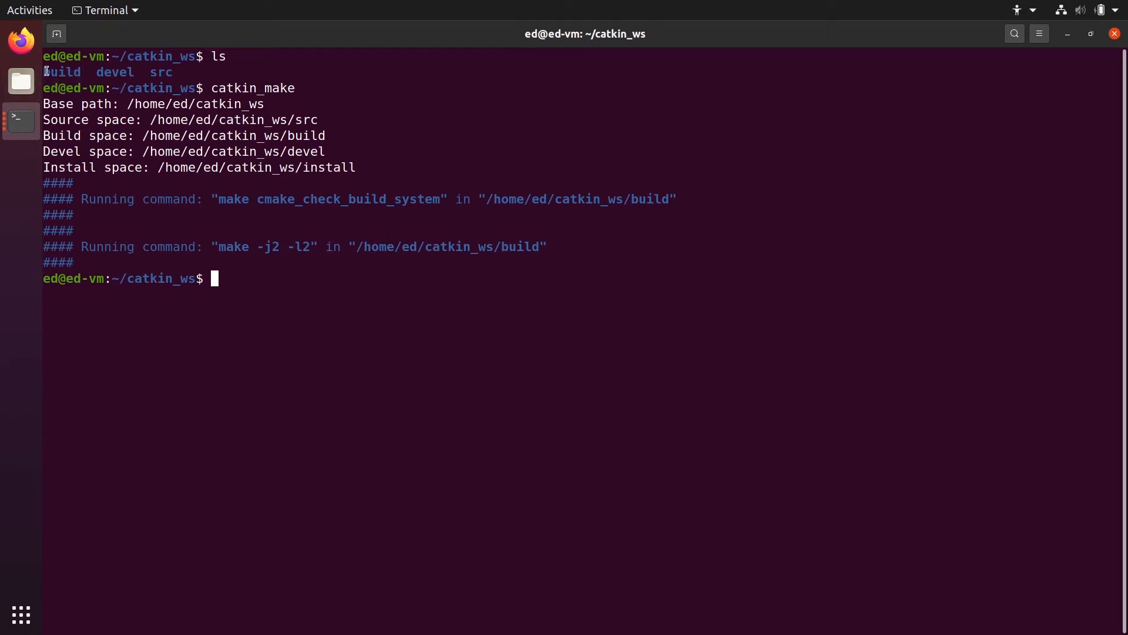
{"action": "double_click", "coordinate": [113, 72]}
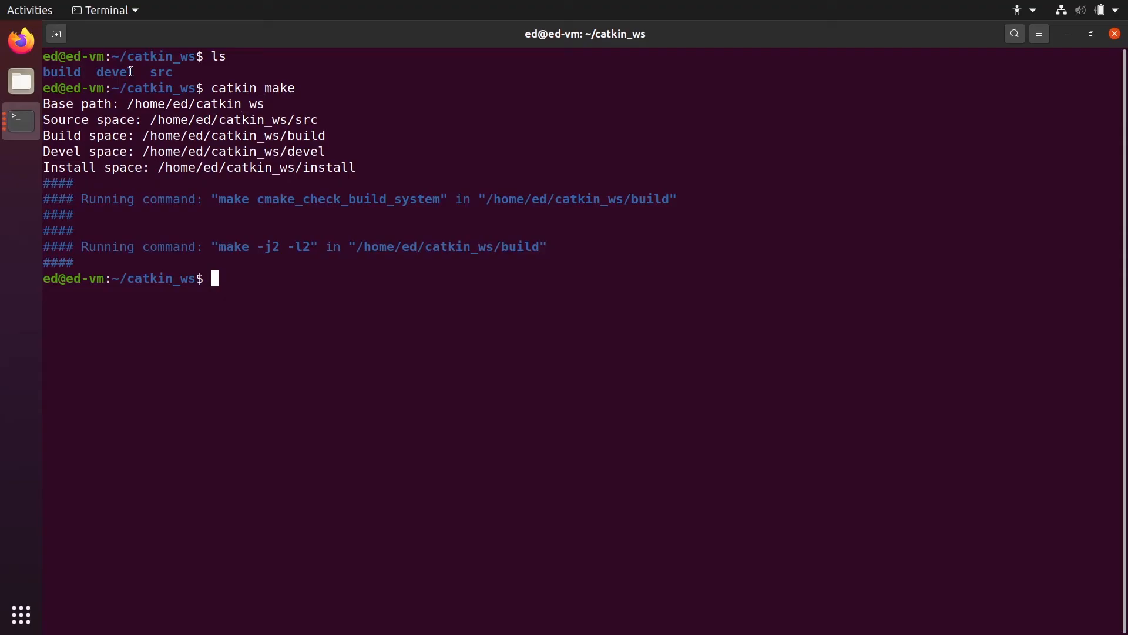
{"action": "left_click_drag", "start_coordinate": [50, 71], "coordinate": [135, 71]}
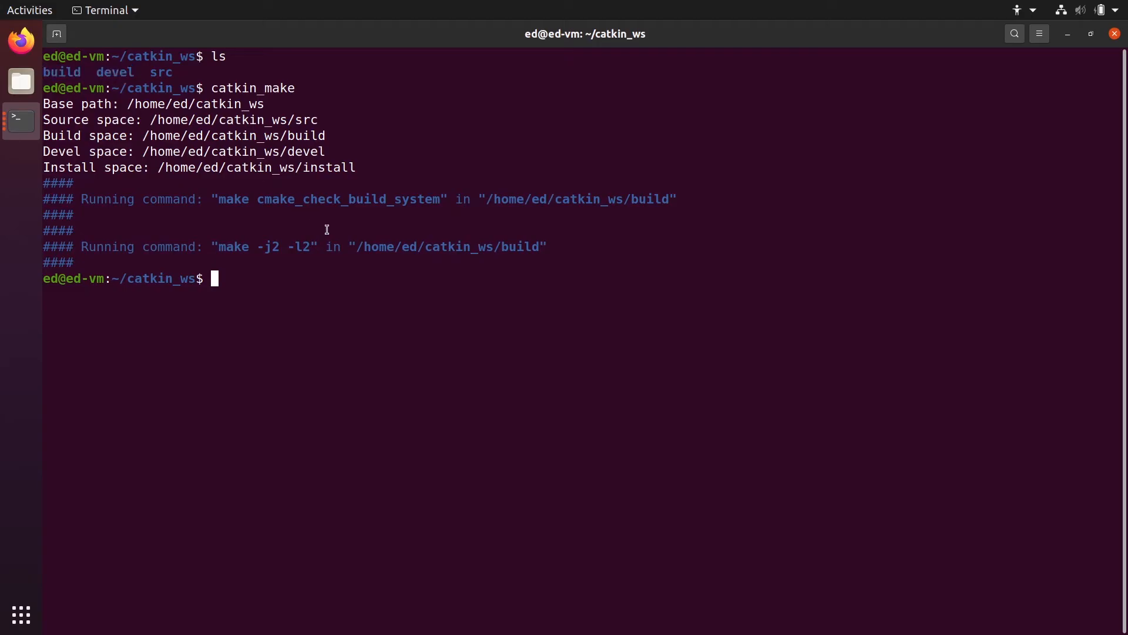
Enter the devel folder and list setup.bash, setup.sh, setup.zsh and related files.
{"action": "type", "text": "cd devel/"}
{"action": "type", "text": "ls"}
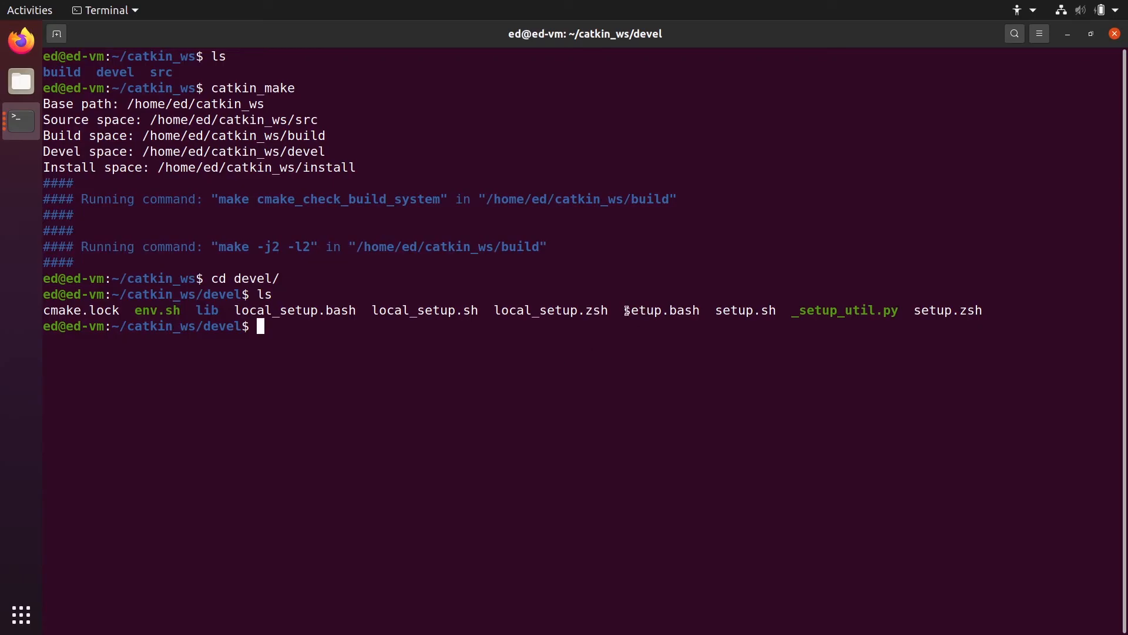
{"action": "double_click", "coordinate": [661, 310]}
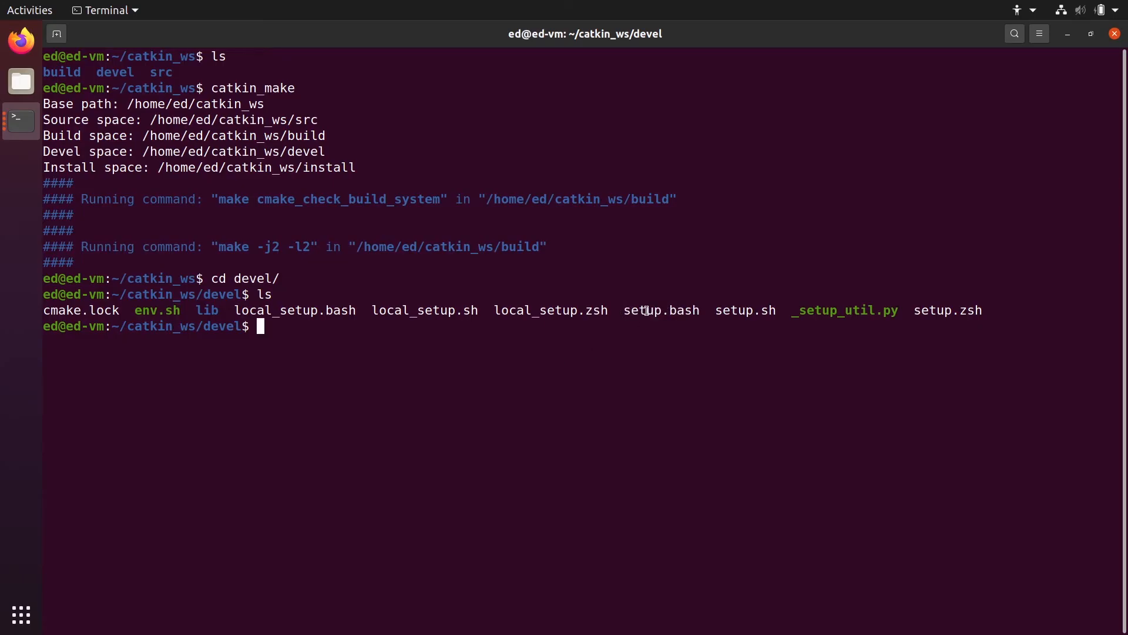
{"action": "mouse_move", "coordinate": [668, 316]}
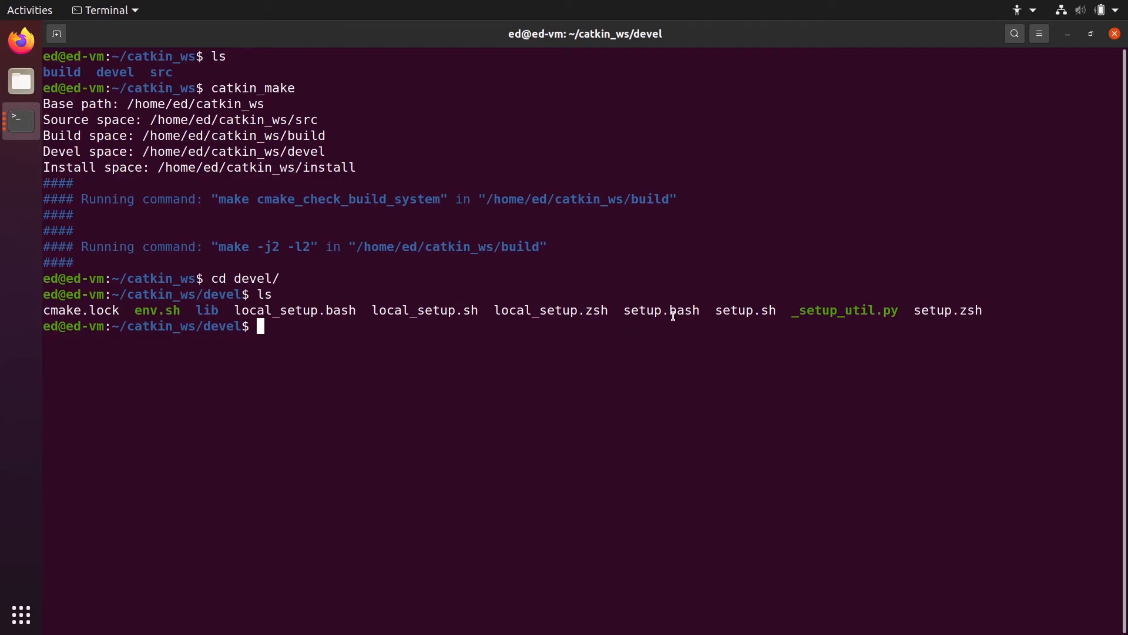
{"action": "double_click", "coordinate": [661, 310]}
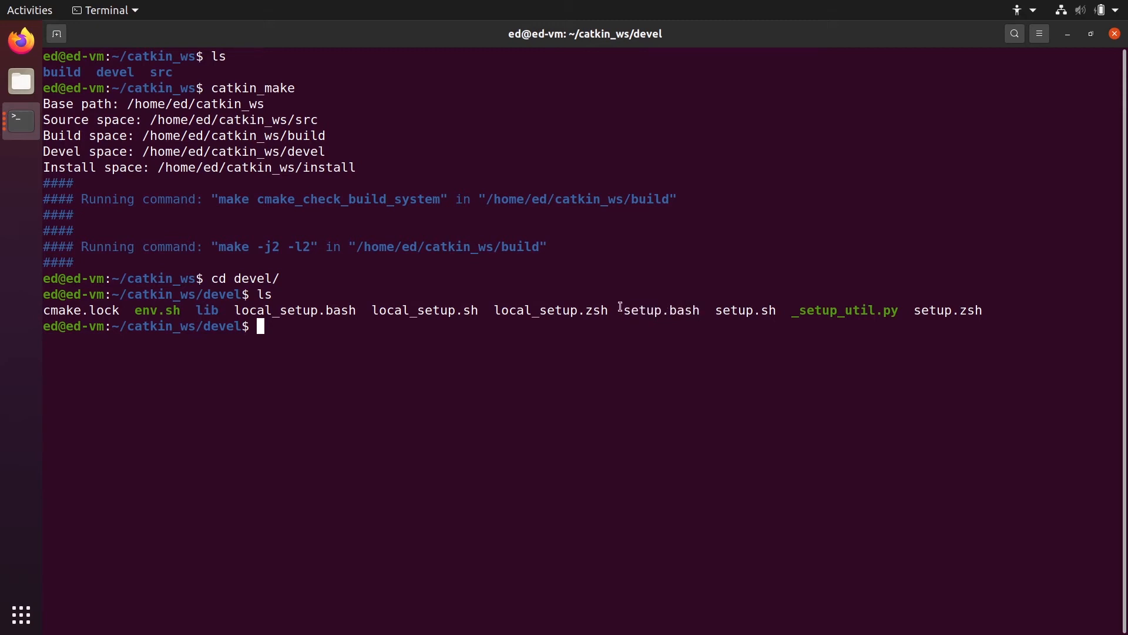
{"action": "mouse_move", "coordinate": [696, 316]}
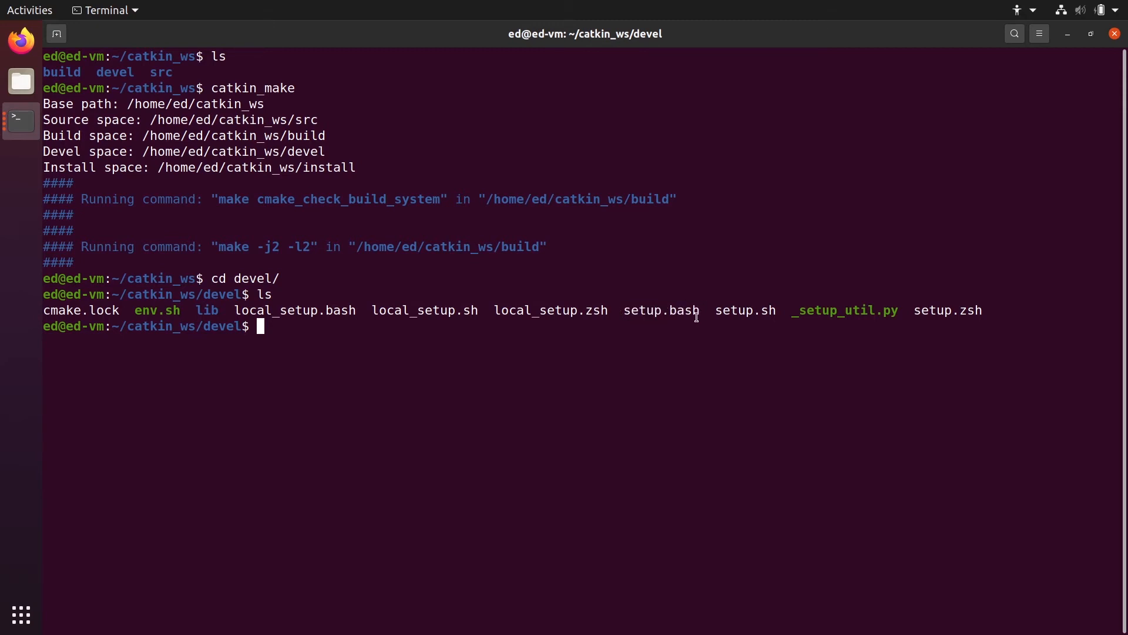
{"action": "mouse_move", "coordinate": [226, 311]}
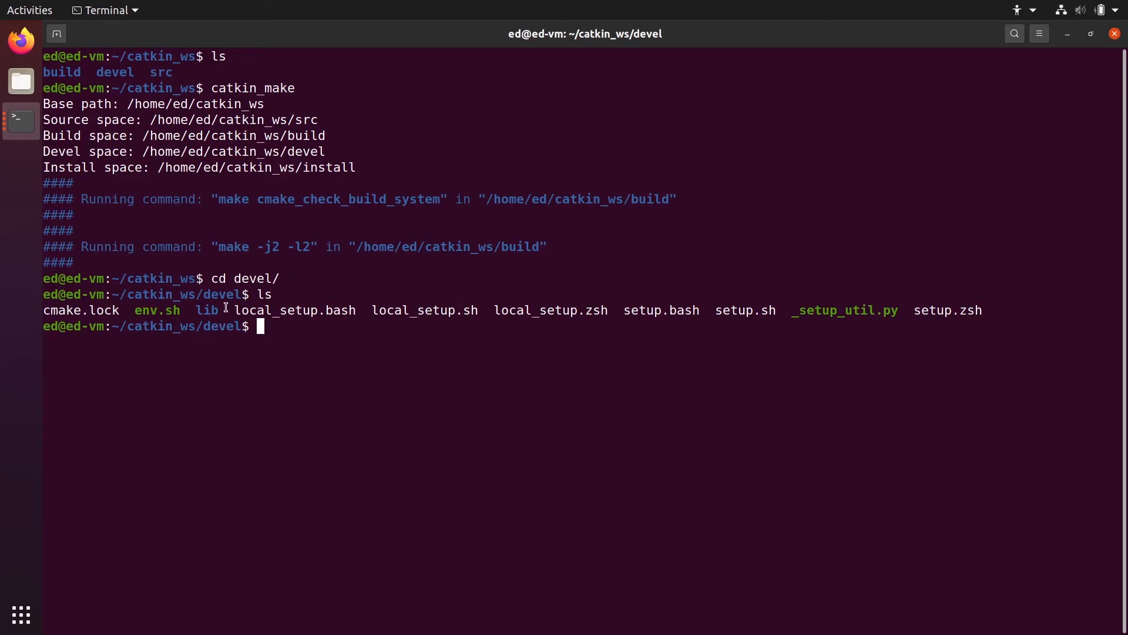
{"action": "mouse_move", "coordinate": [149, 329]}
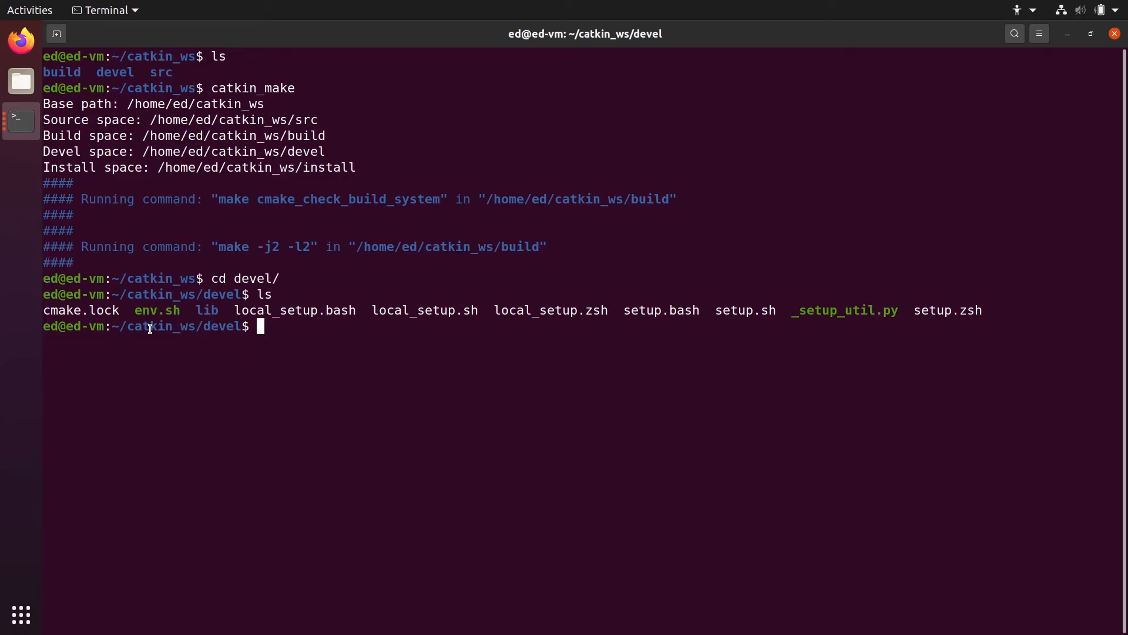
{"action": "mouse_move", "coordinate": [326, 337]}
{"action": "type", "text": "cd"}
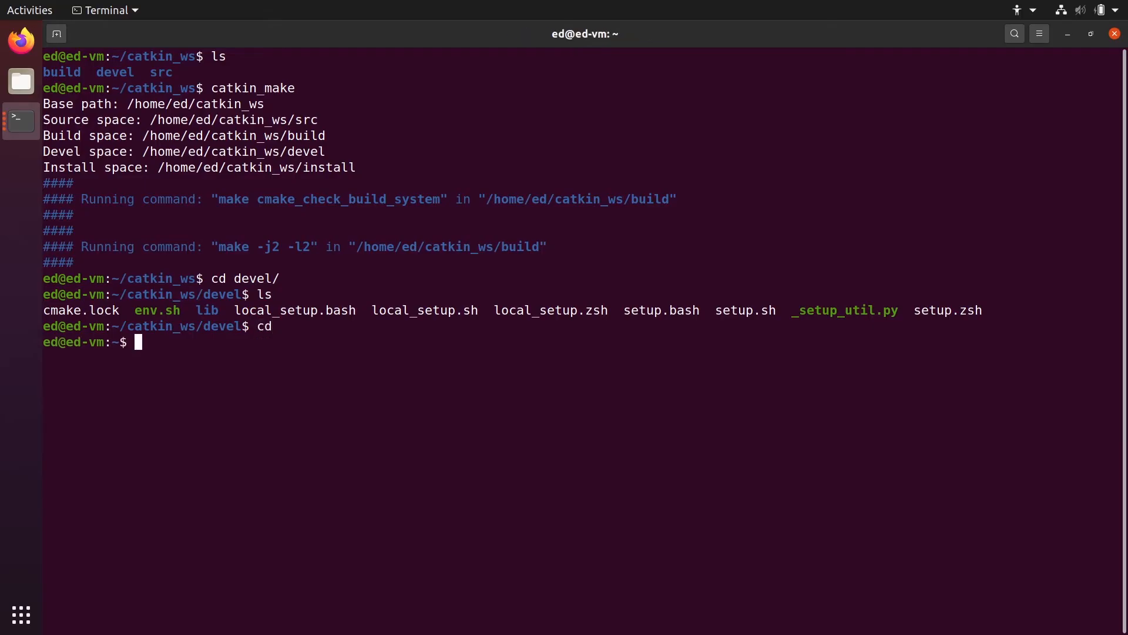
Source ~/catkin_ws/devel/setup.bash in the current shell.
{"action": "type", "text": "source"}
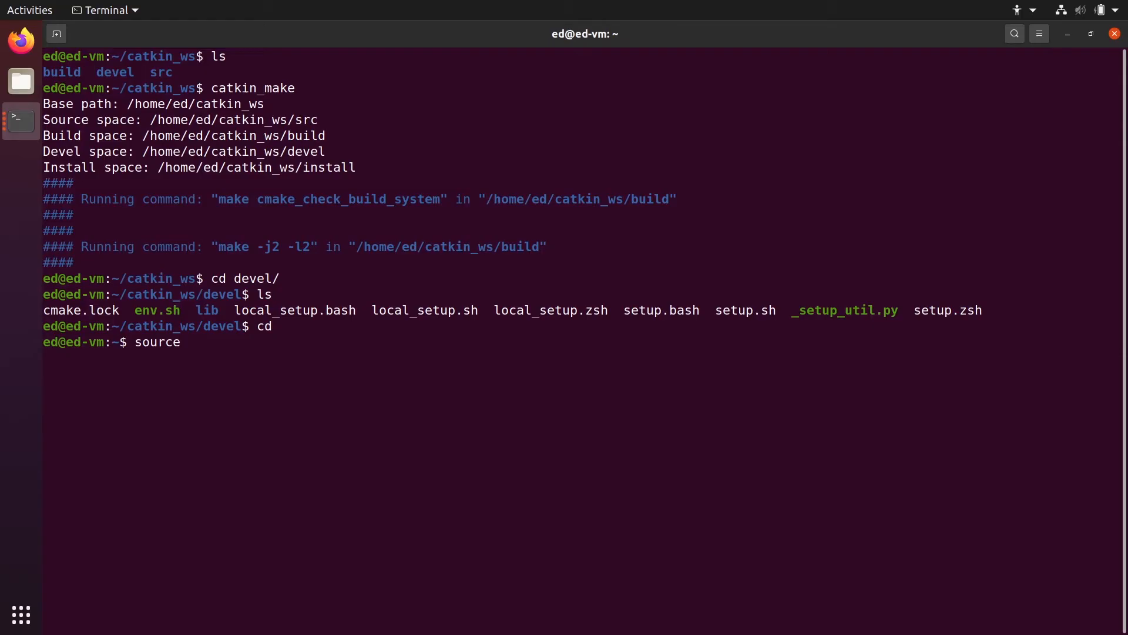
{"action": "type", "text": "~/"}
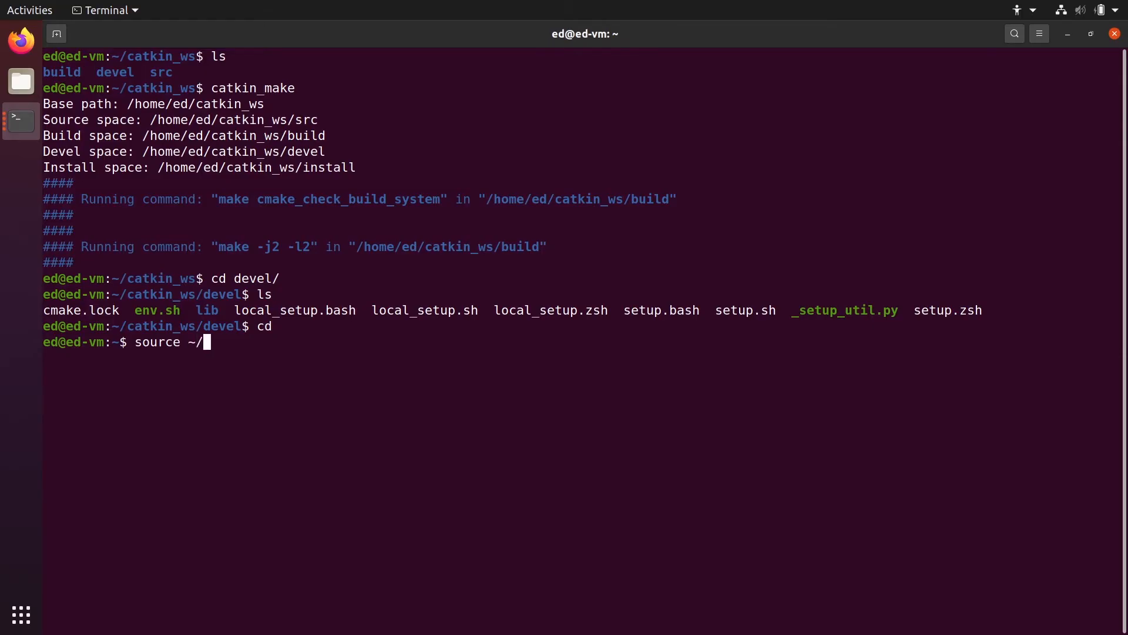
{"action": "type", "text": "catkin_ws/"}
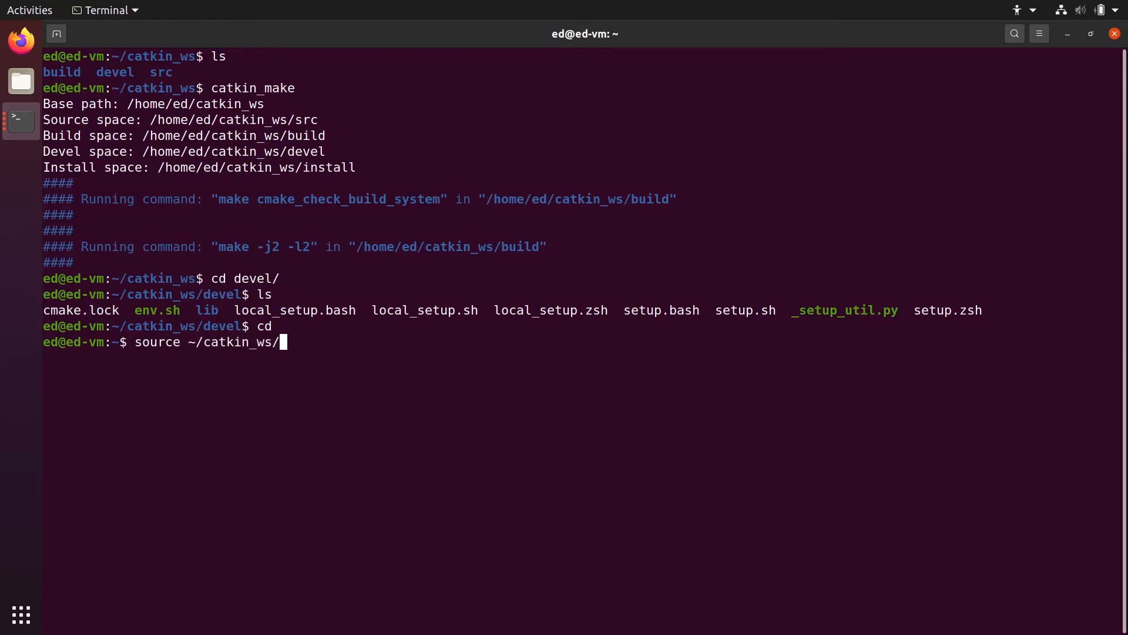
{"action": "type", "text": "devel/"}
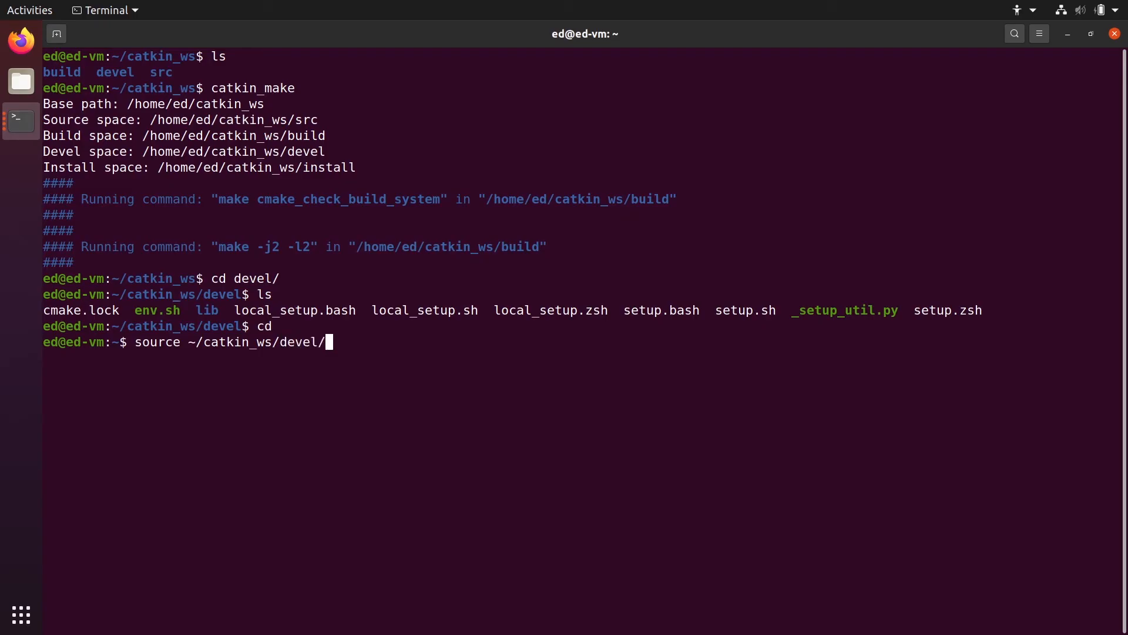
{"action": "type", "text": "setup.bash"}
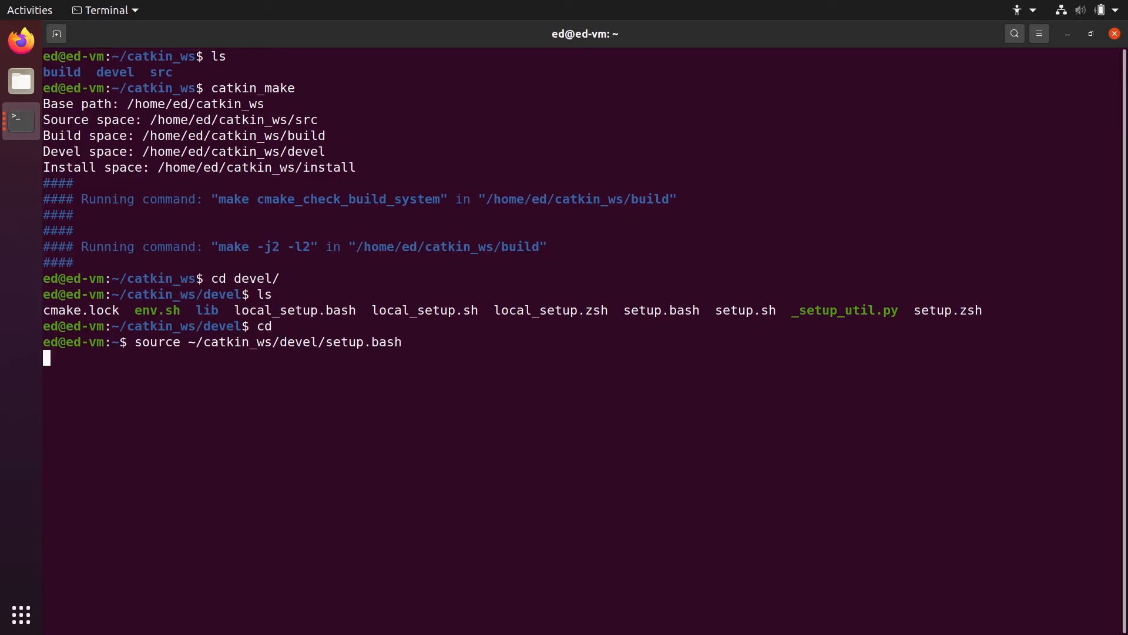
{"action": "key", "text": "Return"}
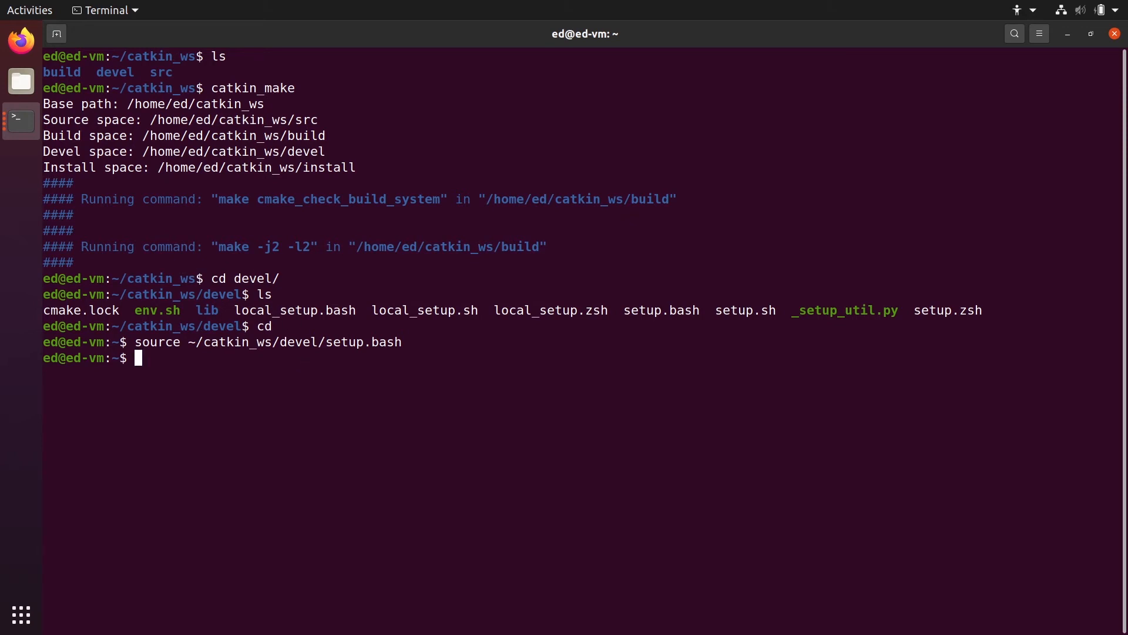
Open ~/.bashrc in gedit for editing.
{"action": "type", "text": "gedit ~/."}
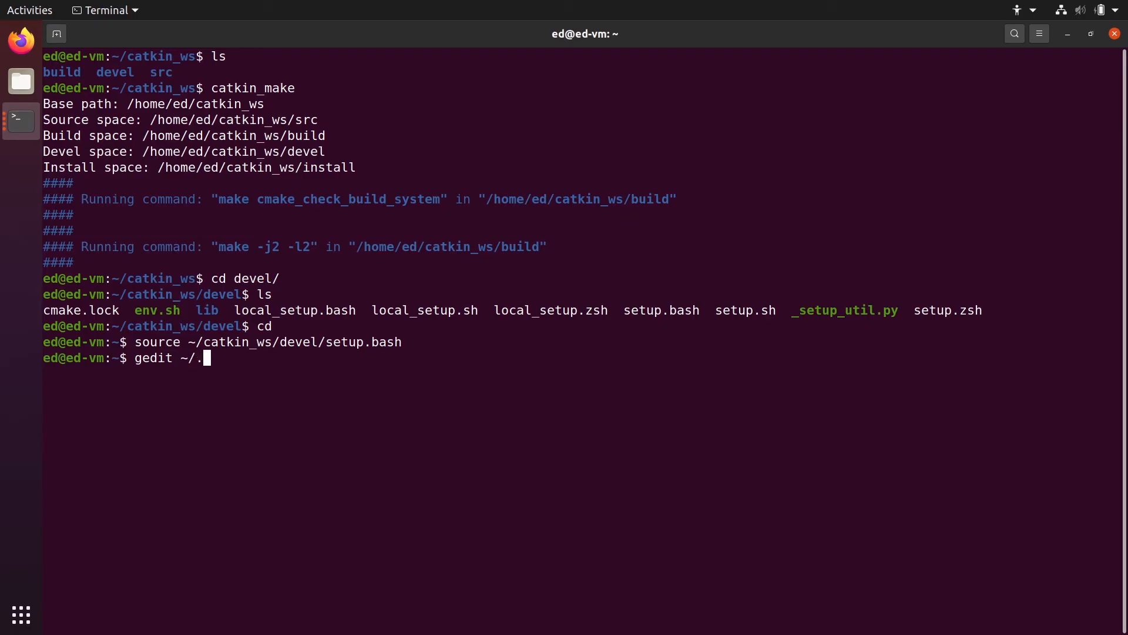
{"action": "type", "text": "bashrc"}
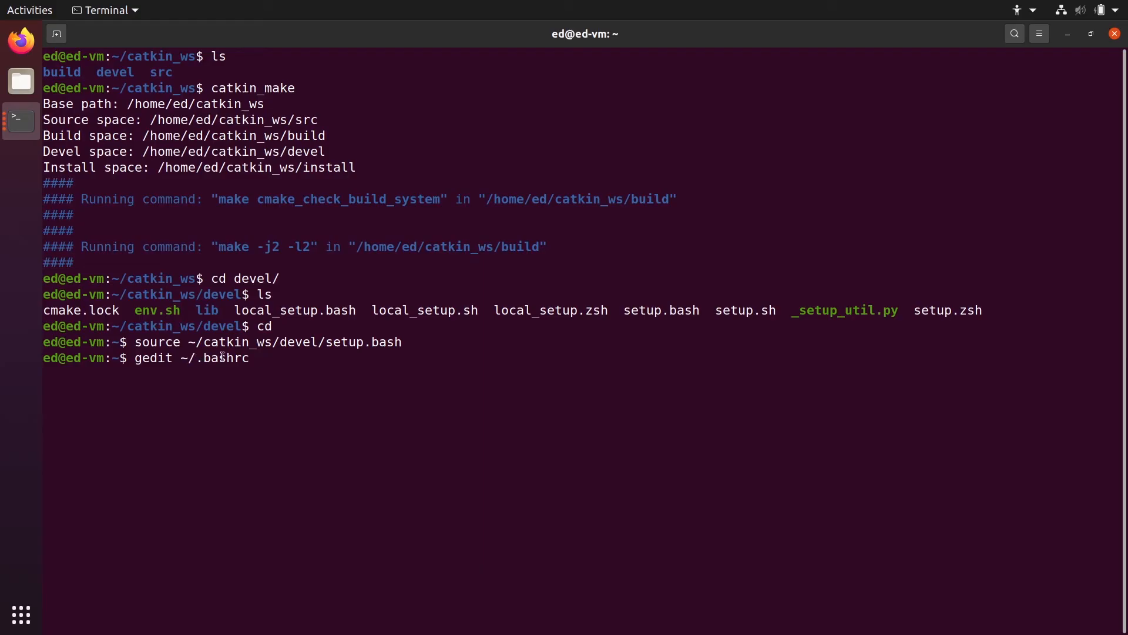
{"action": "key", "text": "Return"}
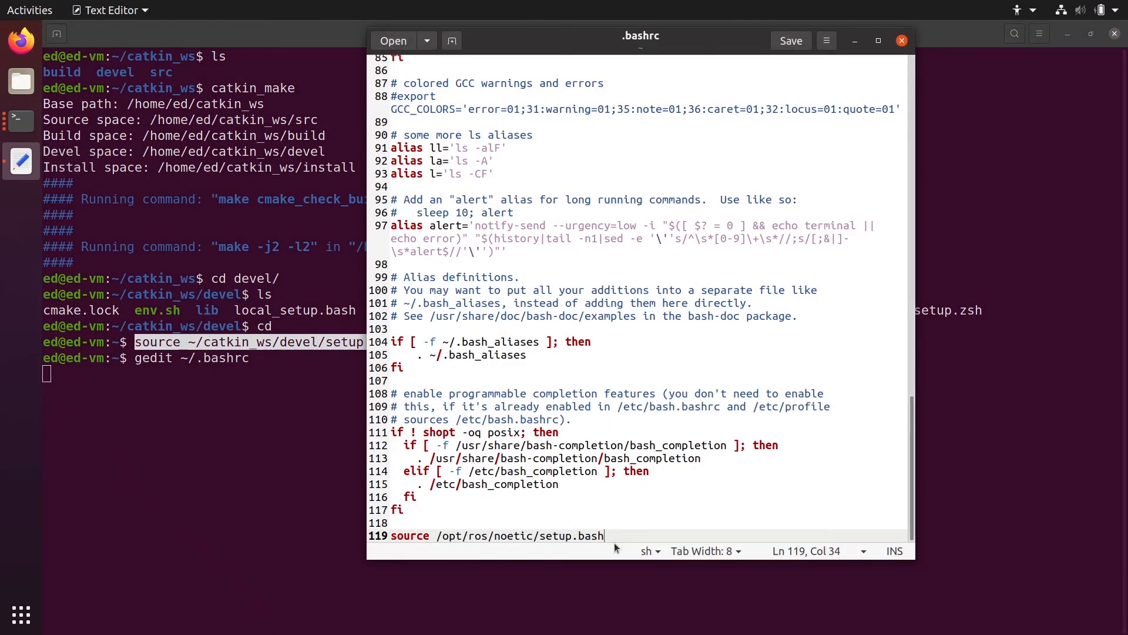
Add 'source ~/catkin_ws/devel/setup.bash' as the last .bashrc line, save and close gedit.
{"action": "type", "text": "source ~/catkin_ws/devel/setup.bash"}
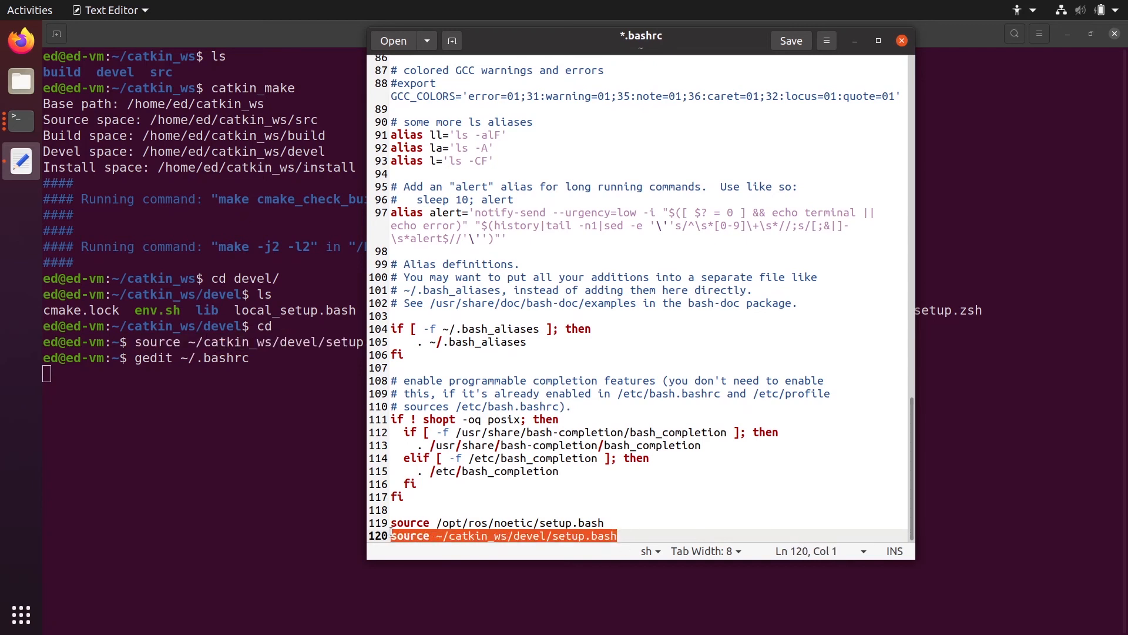
{"action": "left_click", "coordinate": [474, 522]}
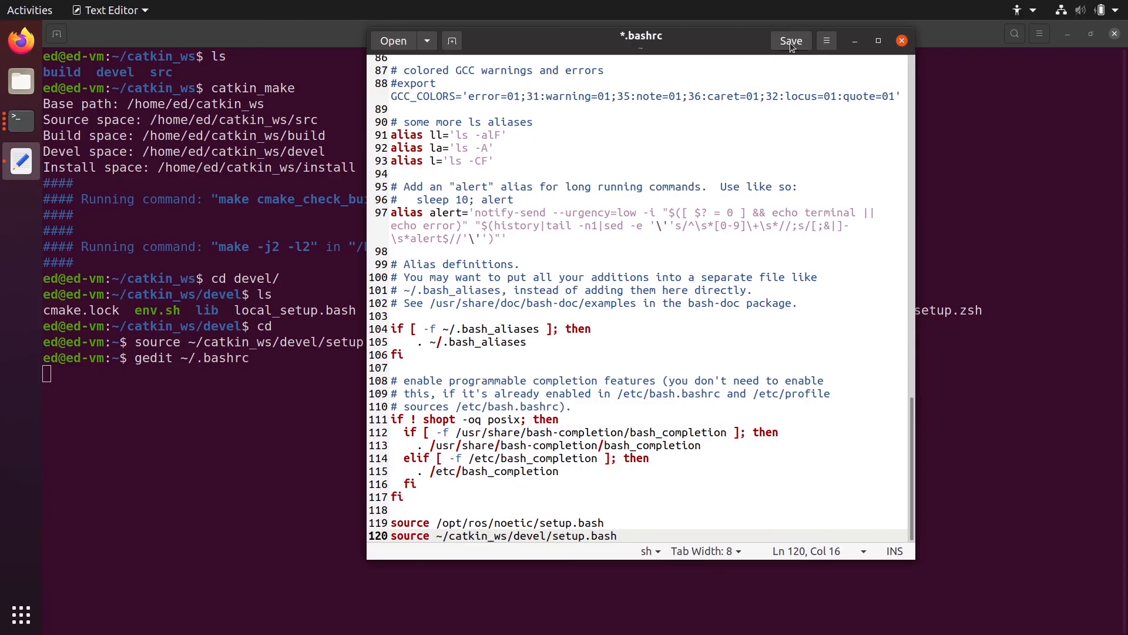
{"action": "left_click", "coordinate": [790, 40]}
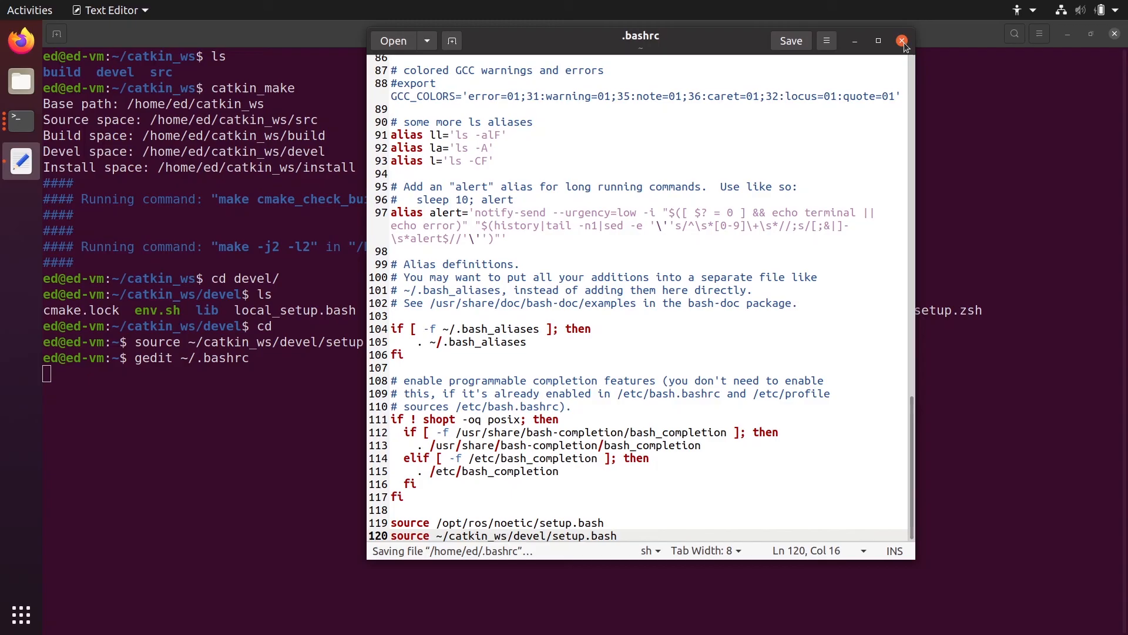
{"action": "left_click", "coordinate": [904, 41]}
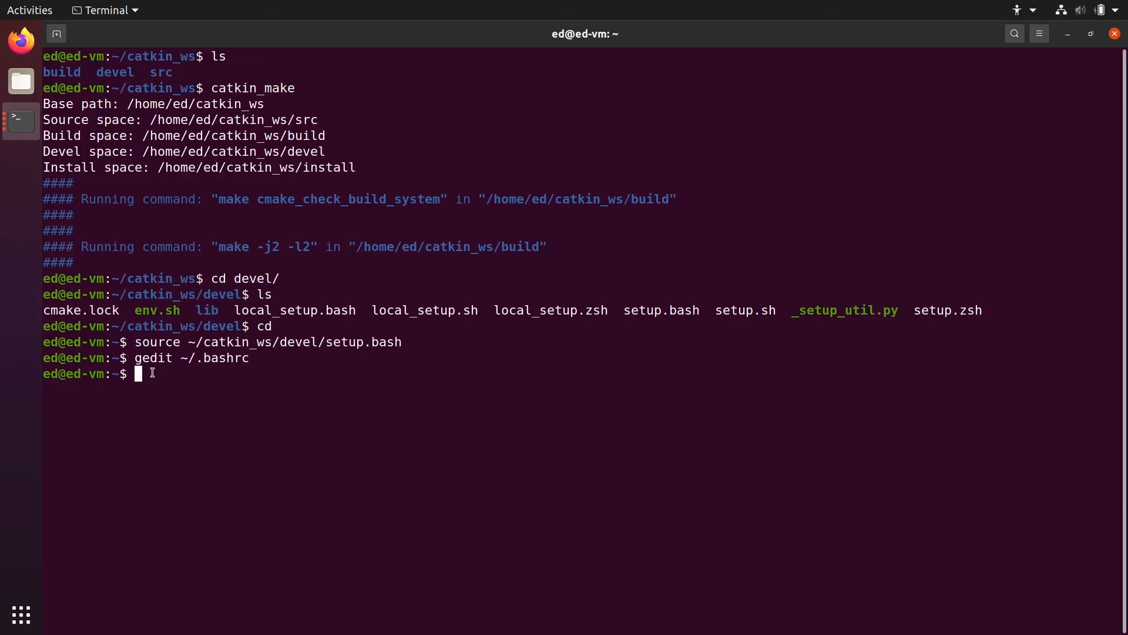
{"action": "mouse_move", "coordinate": [277, 385]}
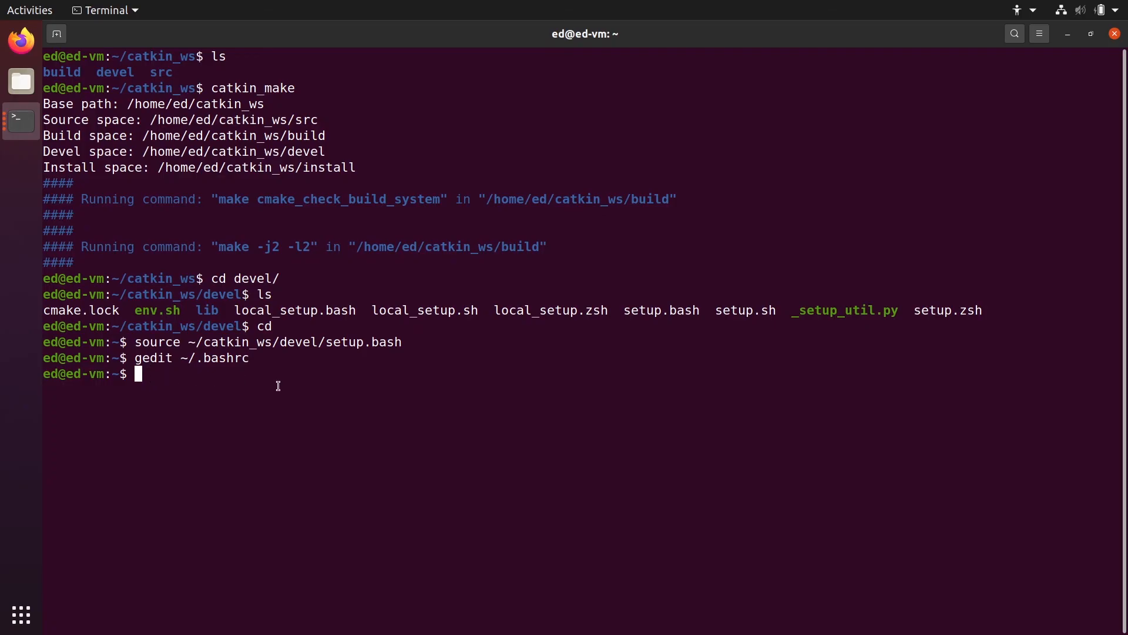